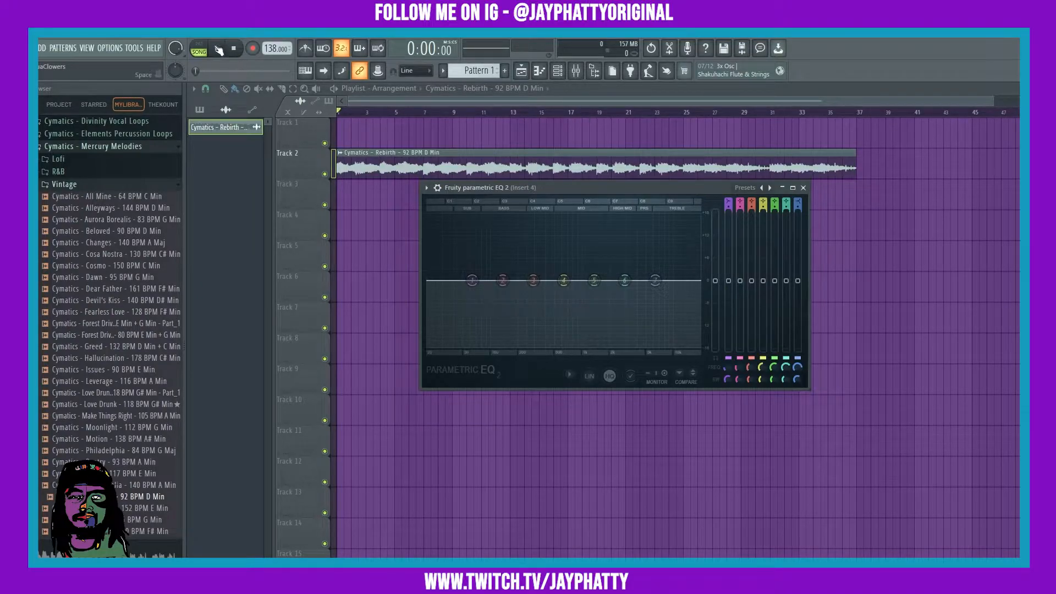
# Play the Rebirth sample so the EQ 2 spectrum analyser animates
pyautogui.click(222, 49)
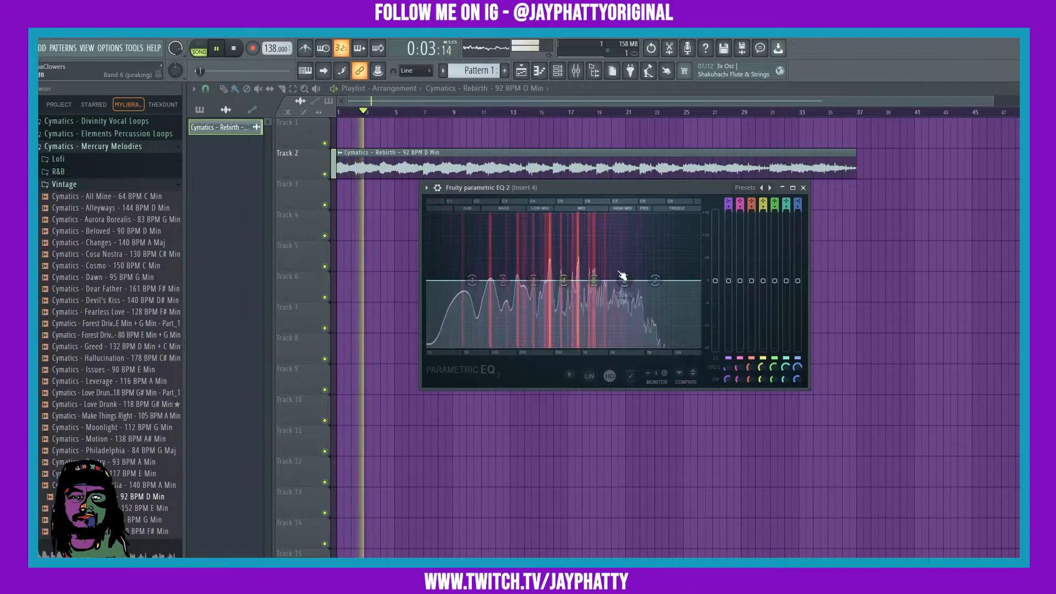
# Stop playback and reset the low-pass band shape back to a flat curve
pyautogui.click(233, 49)
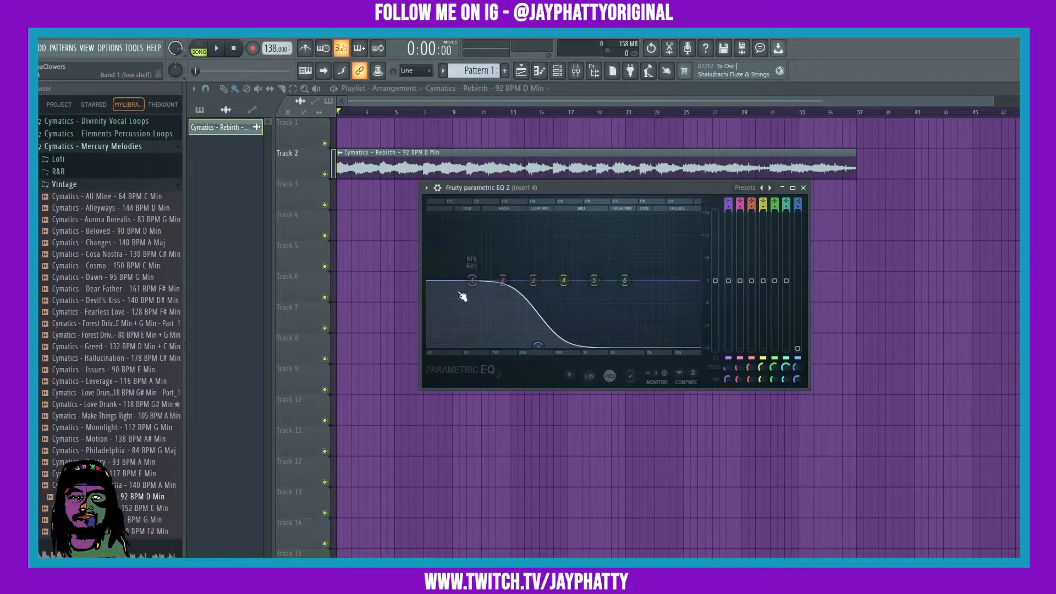
pyautogui.rightClick(668, 303)
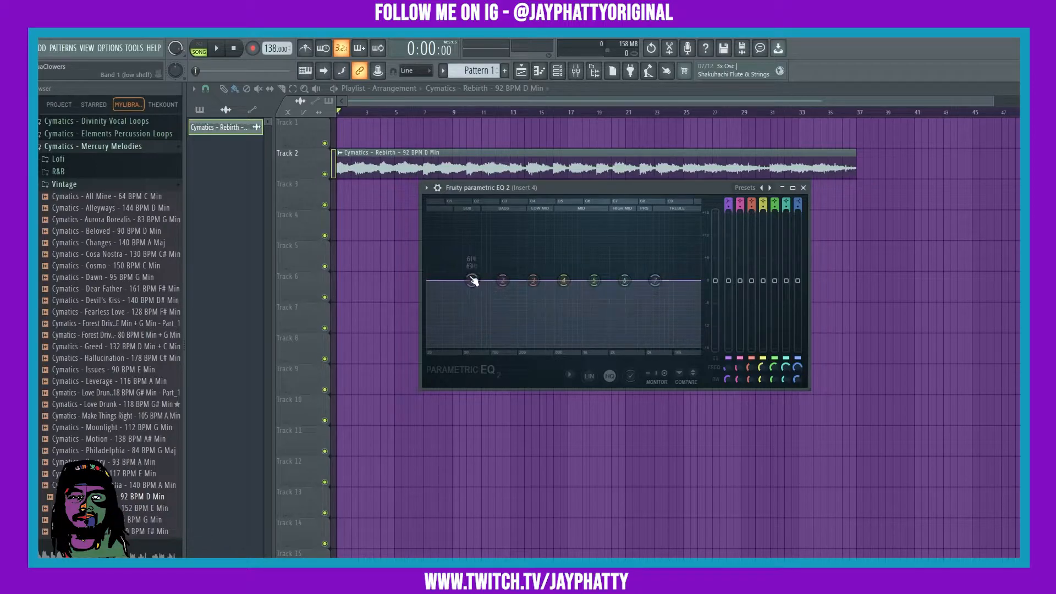
# Pull band 7's high shelf to the bottom and slide its cutoff toward the treble
pyautogui.moveTo(471, 281); pyautogui.dragTo(539, 345)
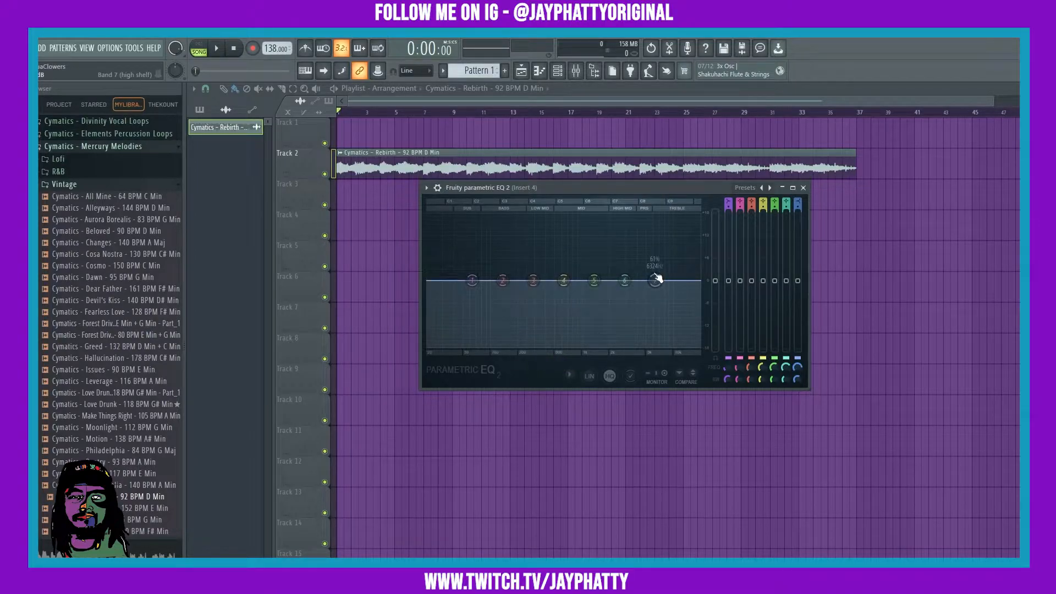
pyautogui.click(218, 48)
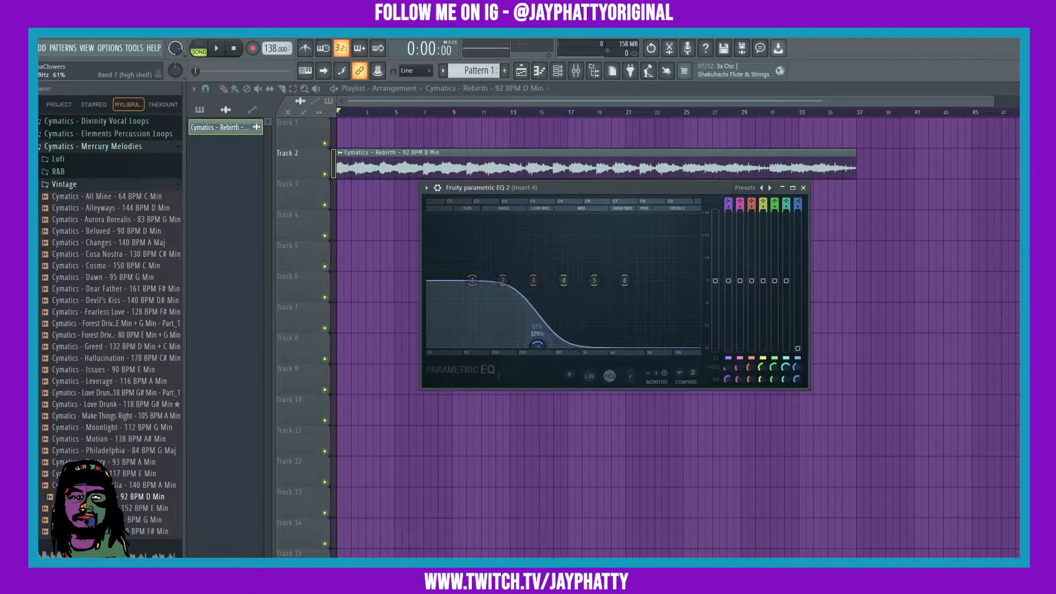
pyautogui.moveTo(502, 278); pyautogui.dragTo(534, 279)
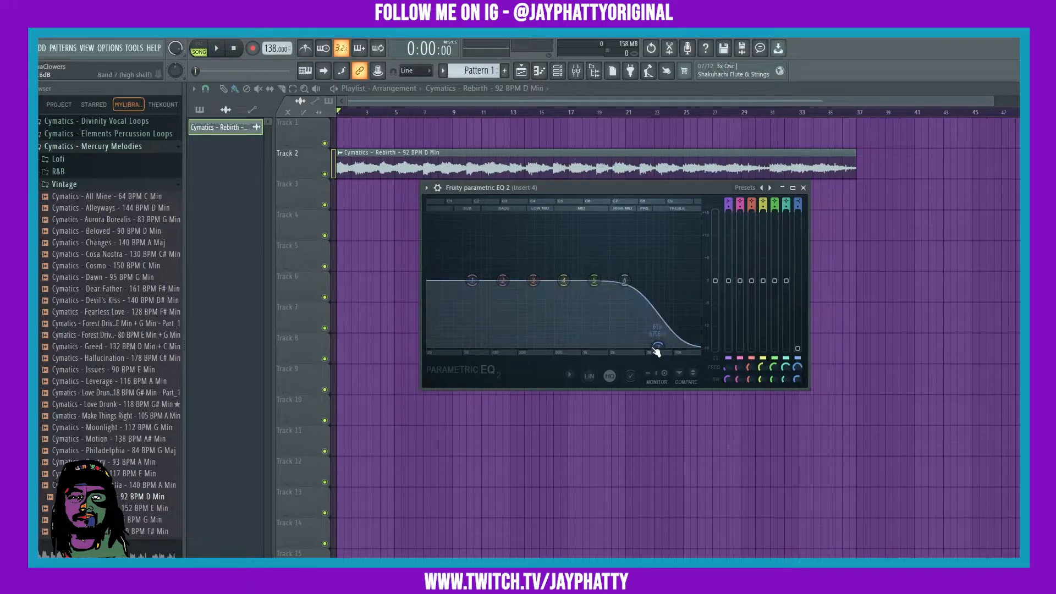
# Stretch the Pattern 2 clip along Track 3 and open insert 4's flat Parametric EQ 2
pyautogui.click(254, 49)
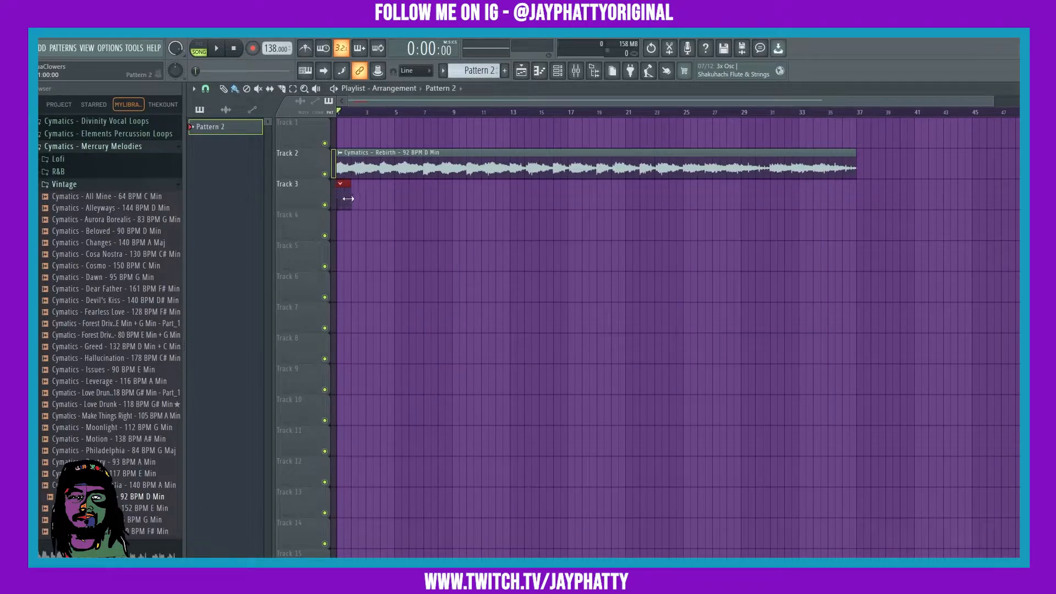
pyautogui.moveTo(344, 184); pyautogui.dragTo(849, 183)
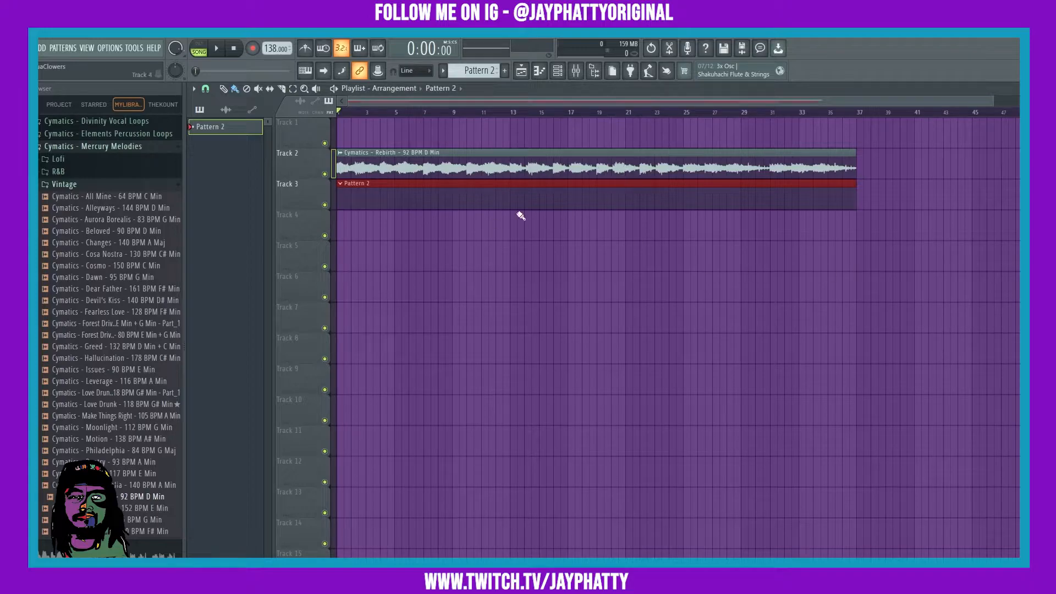
pyautogui.click(557, 70)
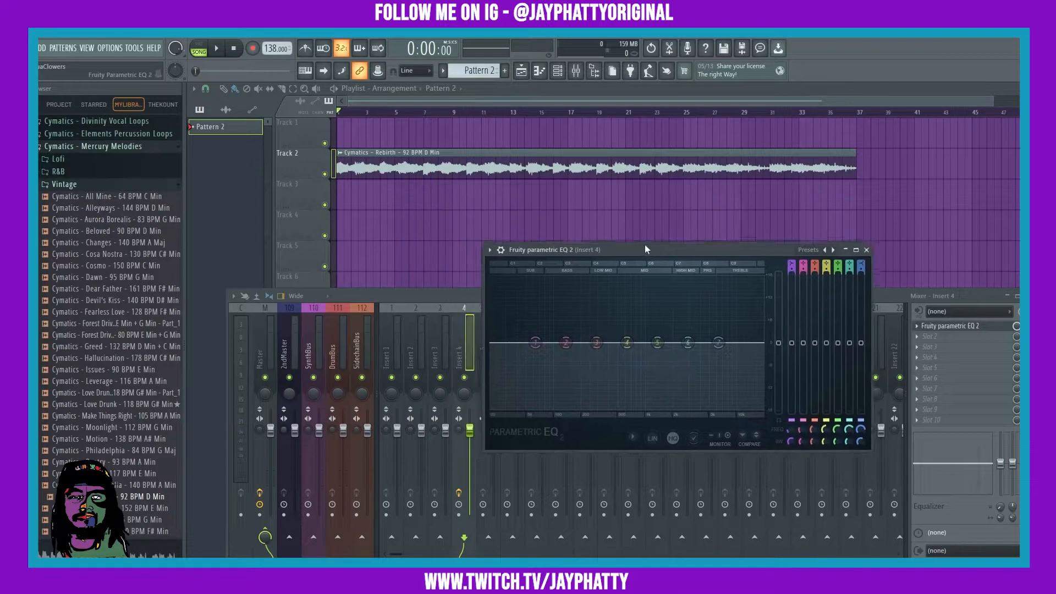
# Work band 1 into a high-pass slope and bring up the EQ preset list
pyautogui.click(218, 49)
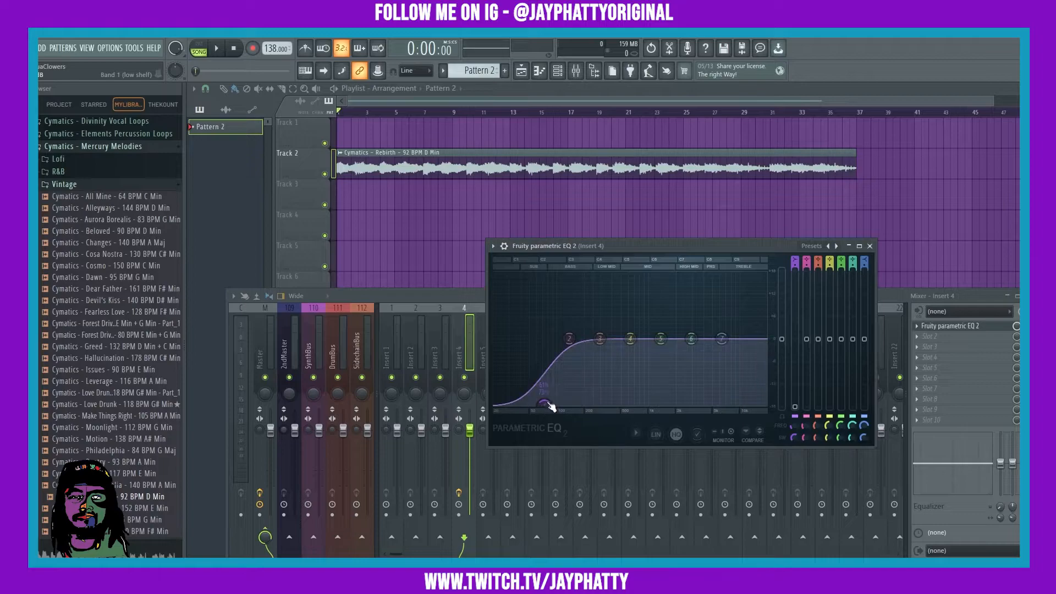
pyautogui.rightClick(541, 403)
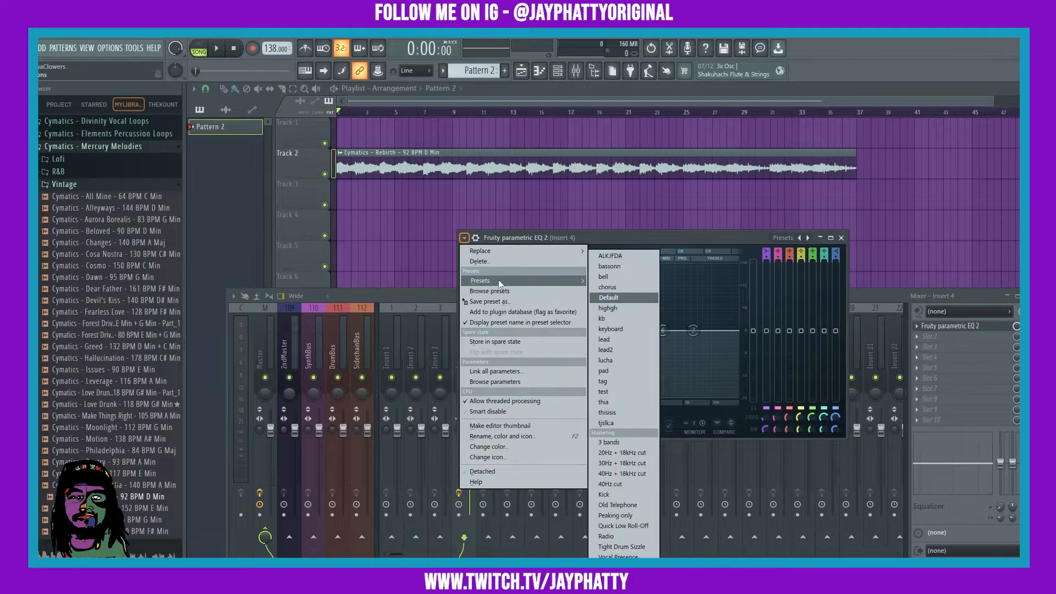
# Load the '3 bands' preset and pull a band down to start the band-pass
pyautogui.click(608, 442)
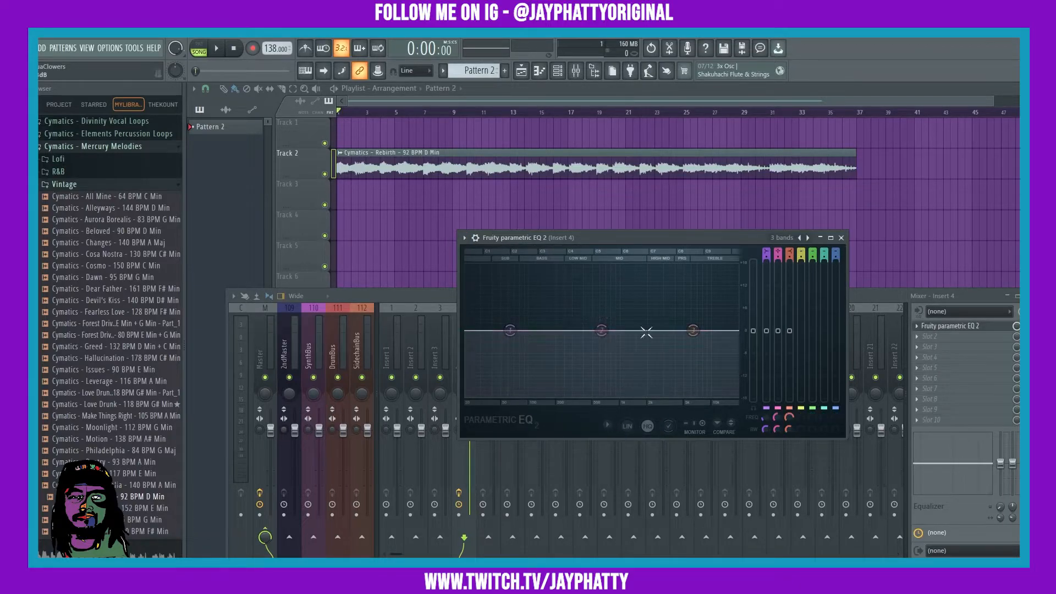
pyautogui.moveTo(510, 330); pyautogui.dragTo(510, 330)
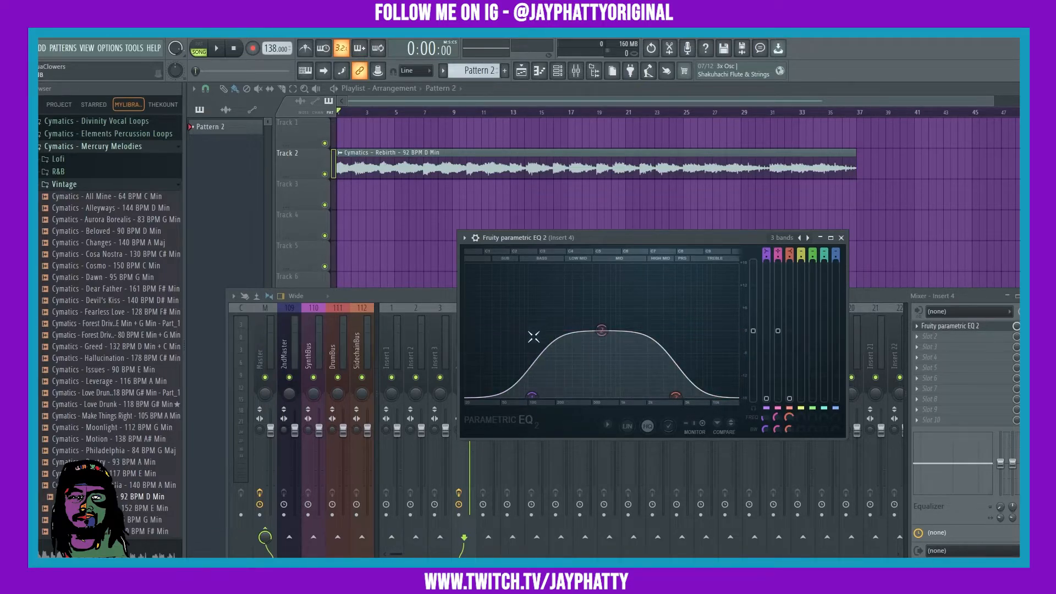
pyautogui.moveTo(677, 317)
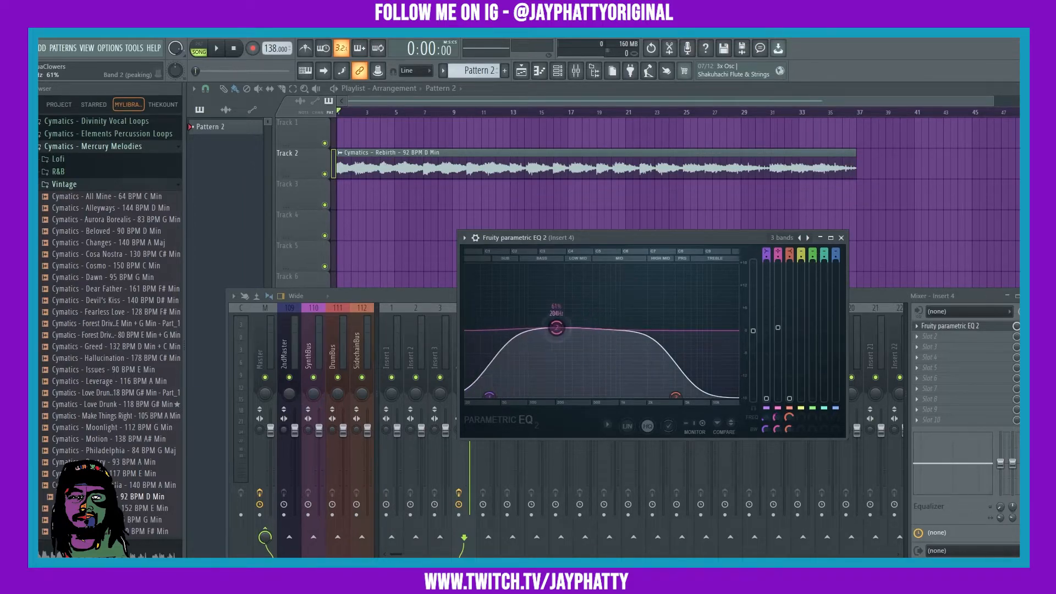
# Move the low and high cutoffs inward and centre band 2's peak in the midrange
pyautogui.moveTo(555, 330); pyautogui.dragTo(538, 326)
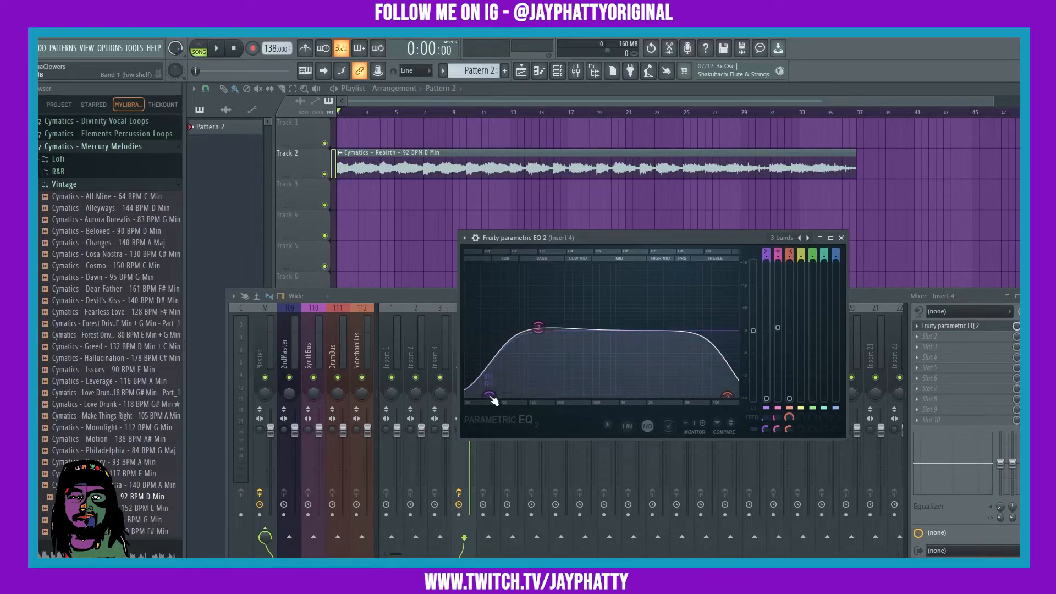
pyautogui.moveTo(535, 330); pyautogui.dragTo(684, 321)
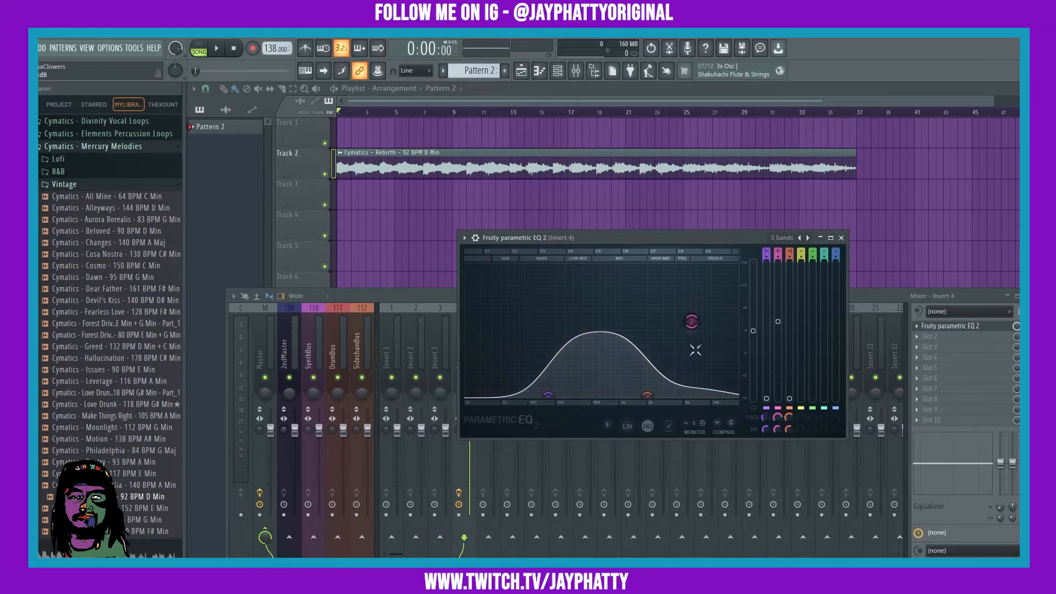
pyautogui.moveTo(691, 321); pyautogui.dragTo(607, 317)
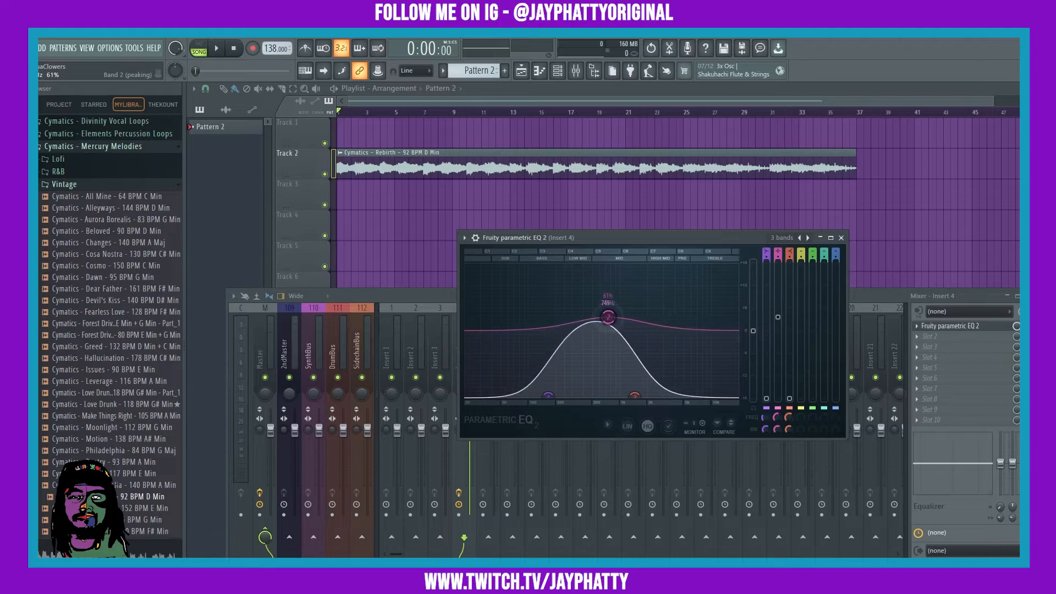
pyautogui.moveTo(607, 317); pyautogui.dragTo(595, 328)
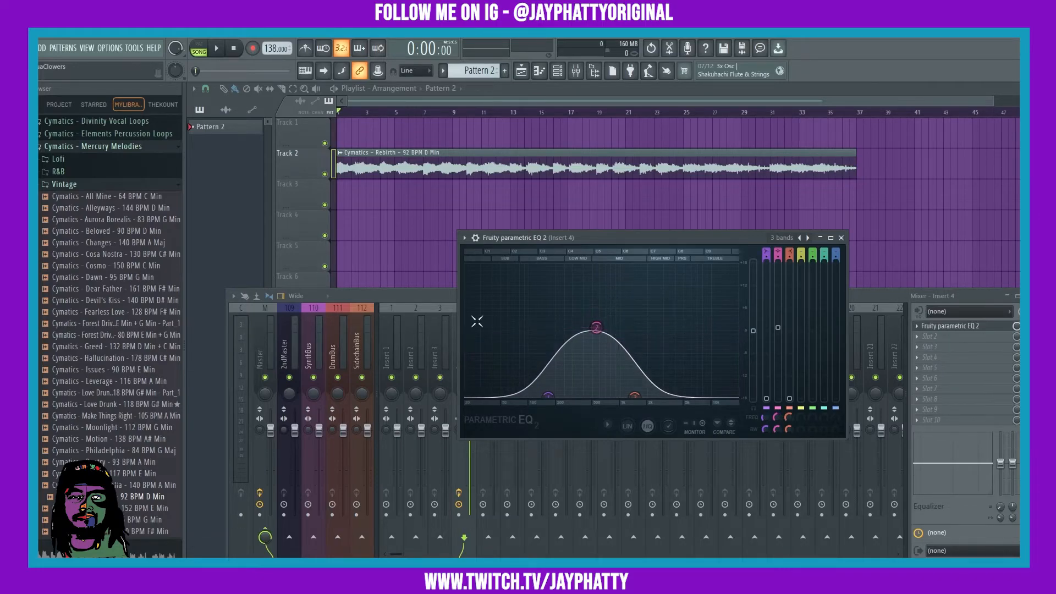
pyautogui.moveTo(595, 326); pyautogui.dragTo(589, 328)
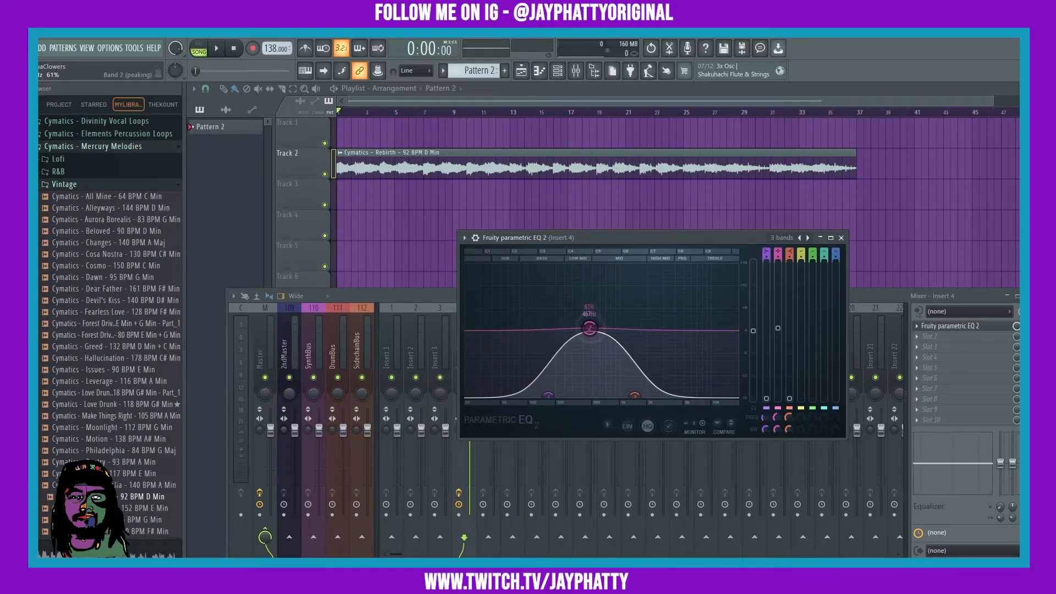
pyautogui.moveTo(589, 328); pyautogui.dragTo(590, 330)
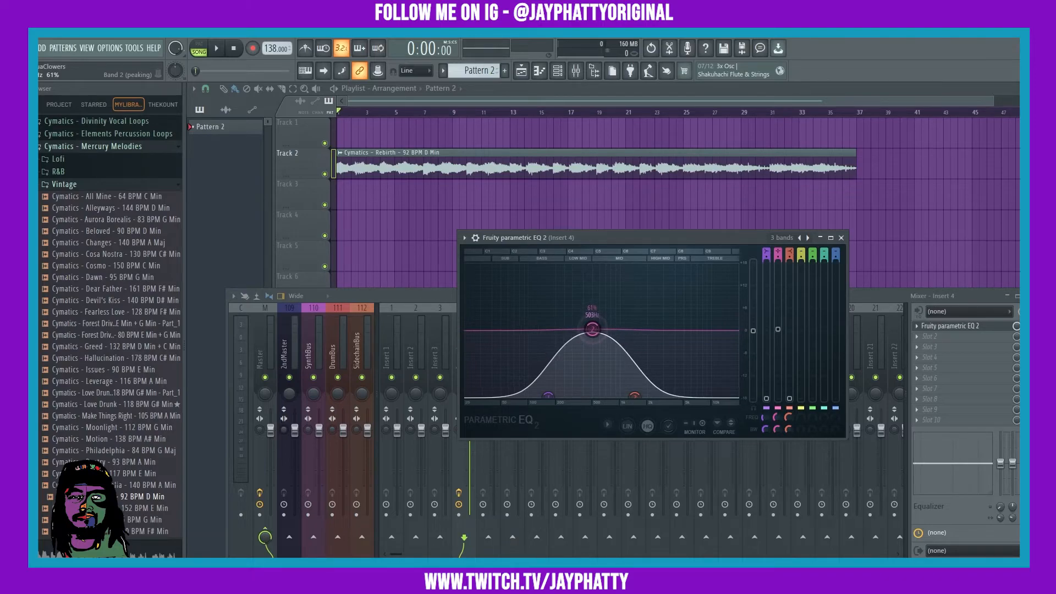